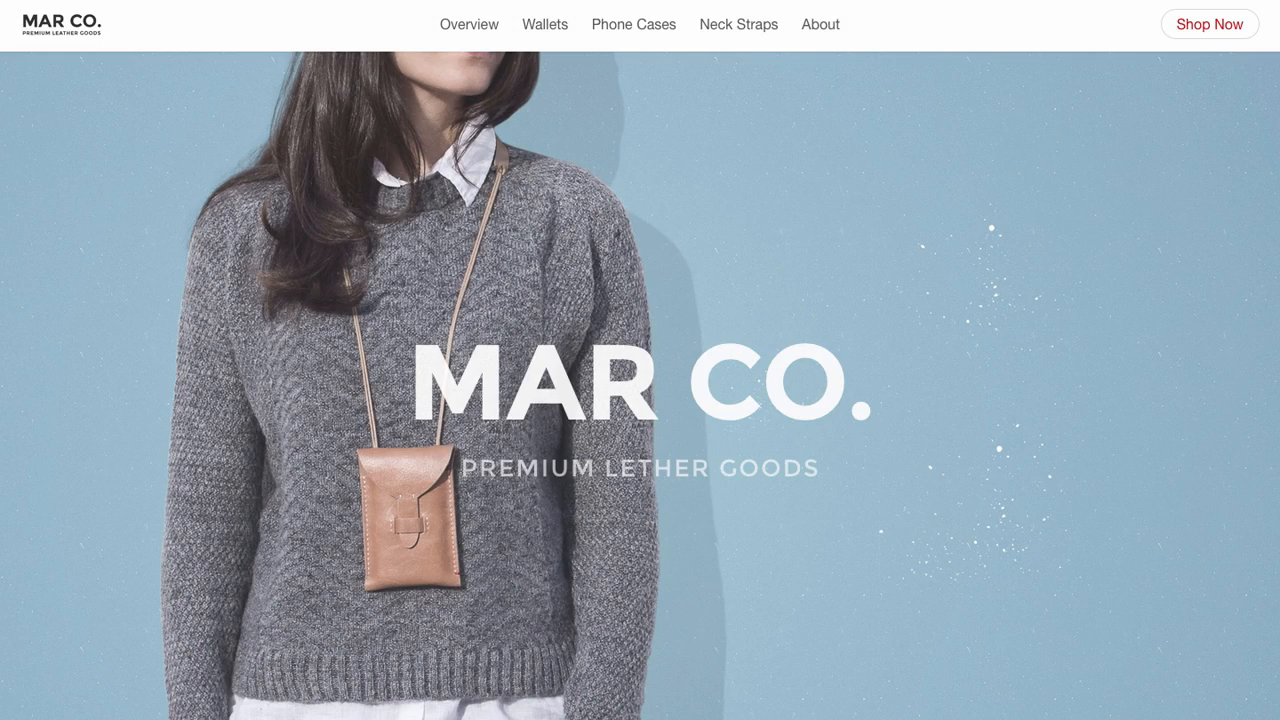
Scroll through the Mar Co. and Pablo demo landing pages.
scroll("down", 3)
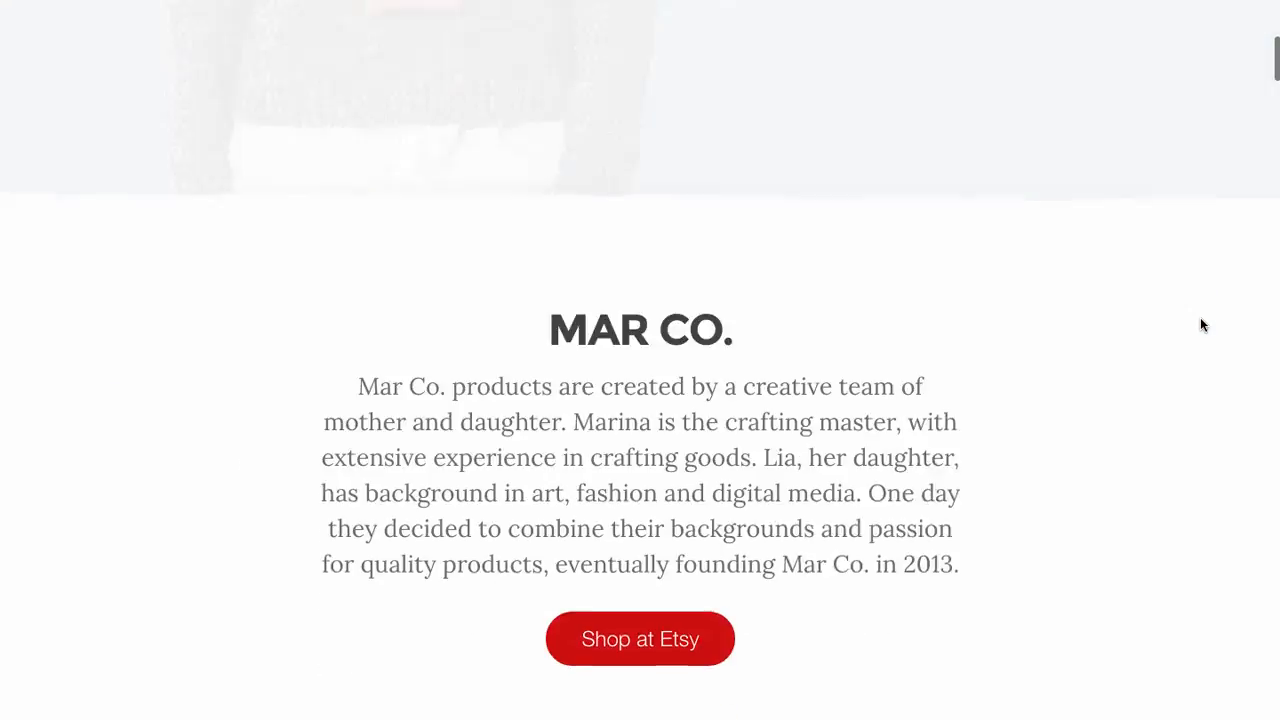
scroll("down", 3)
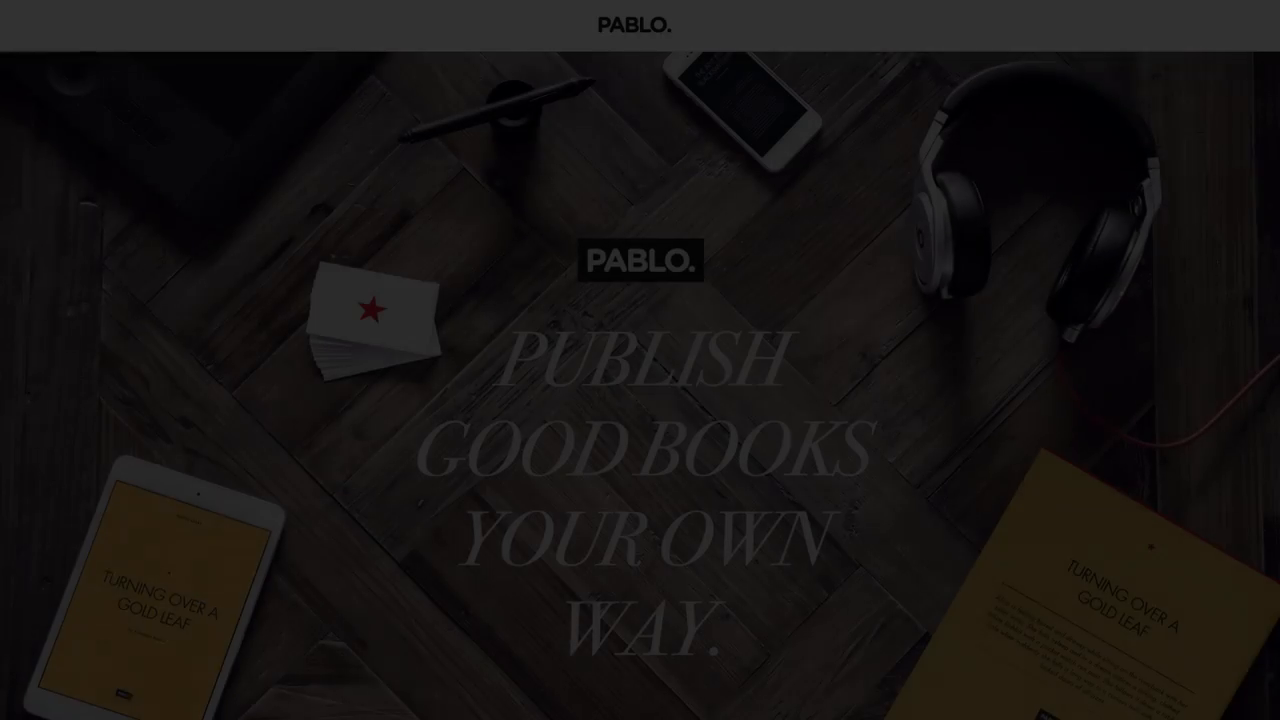
scroll("down", 3)
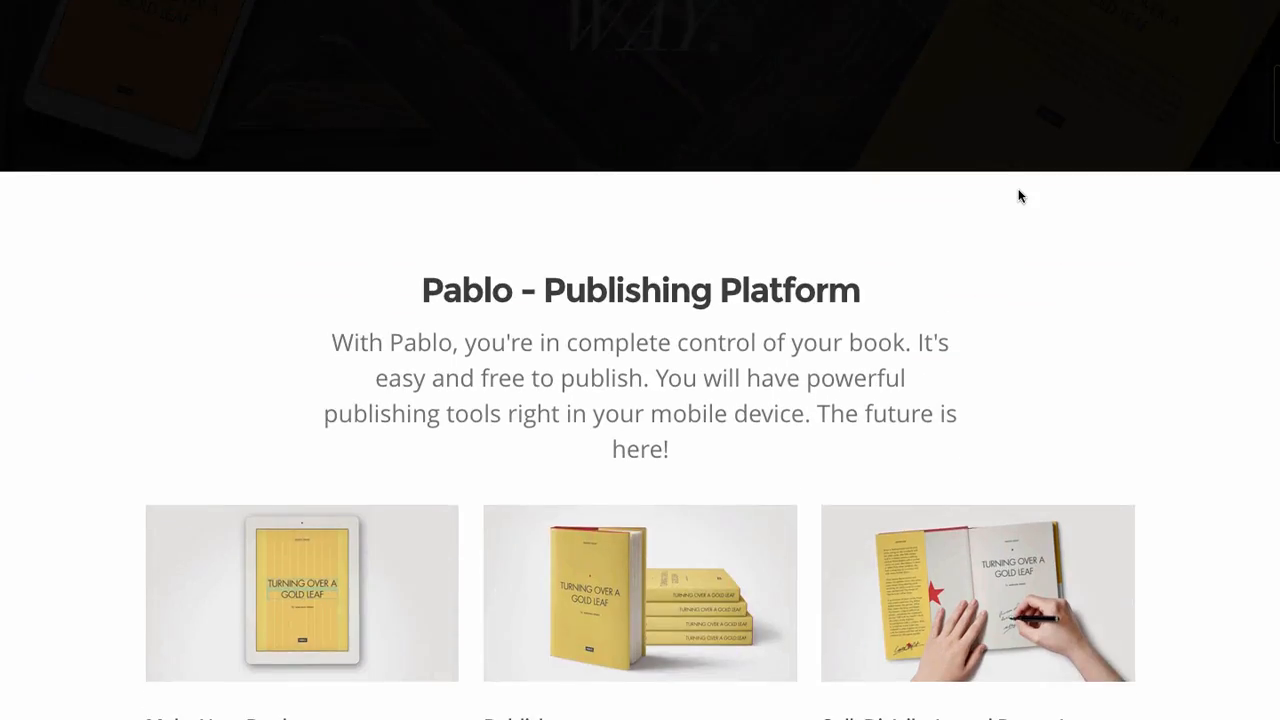
scroll("down", 3)
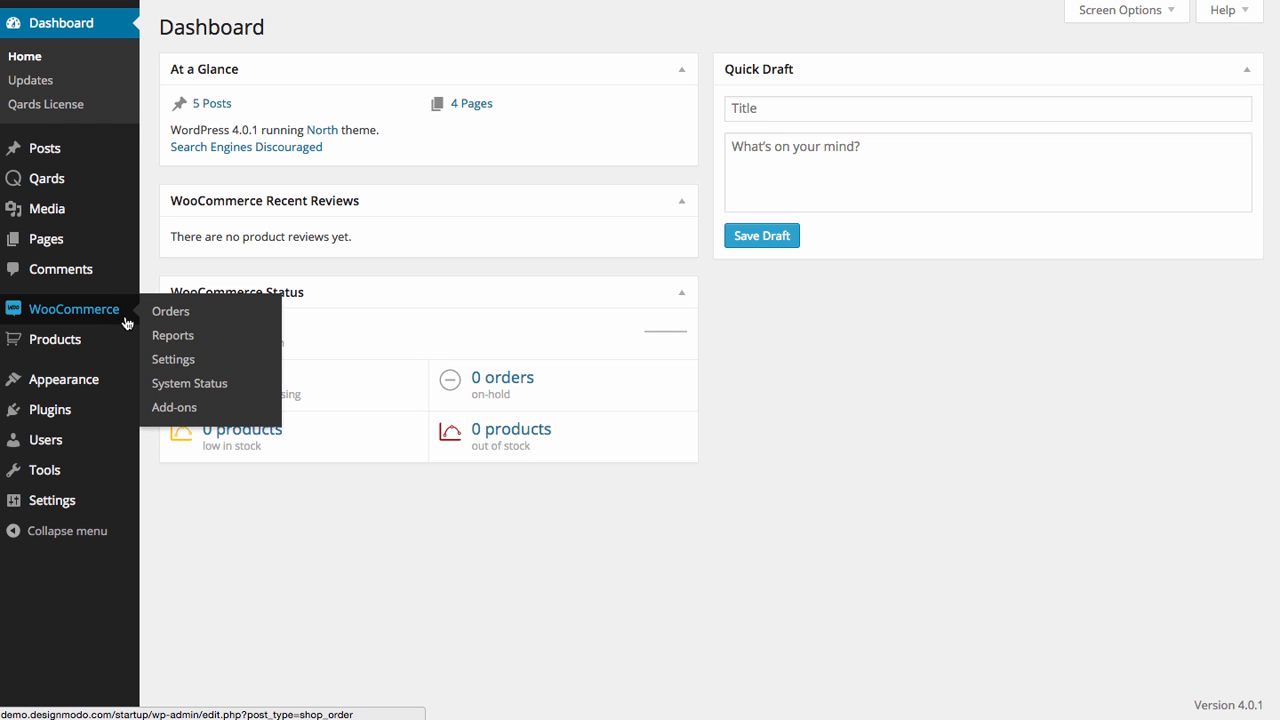
Enable 'Redirect to the cart page after successful addition' in WooCommerce product settings and save.
left_click(173, 359)
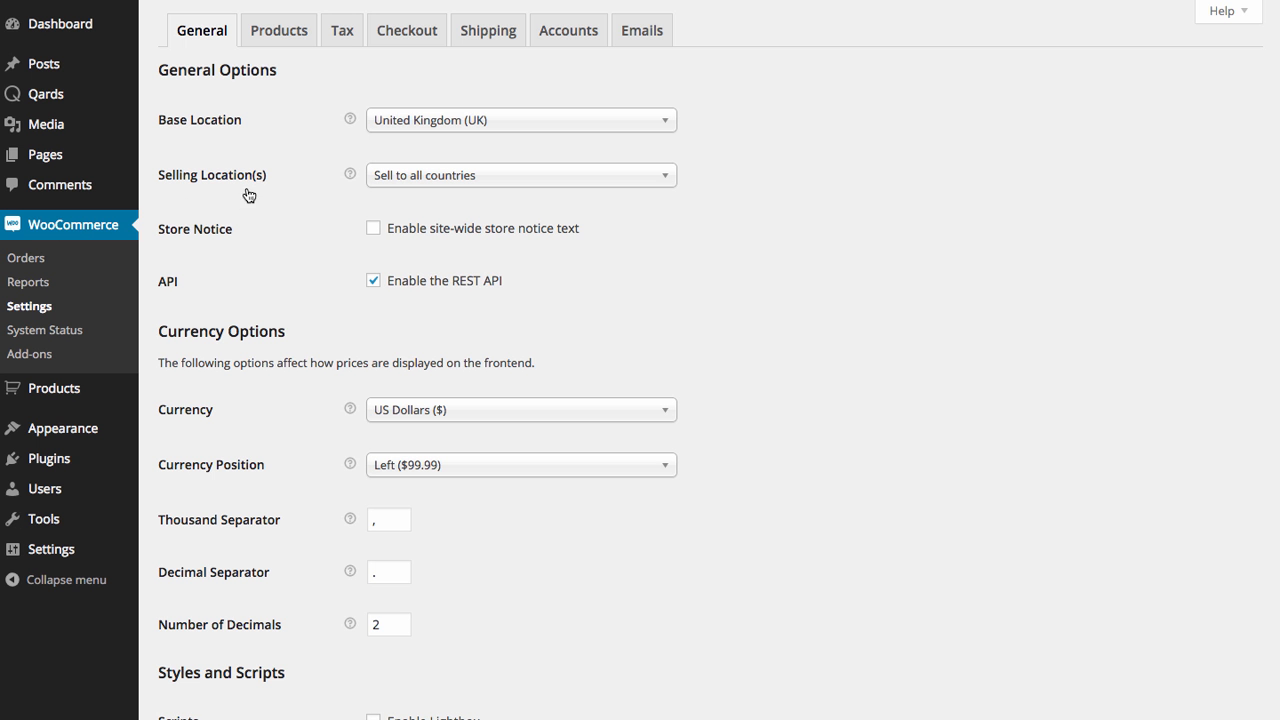
left_click(278, 30)
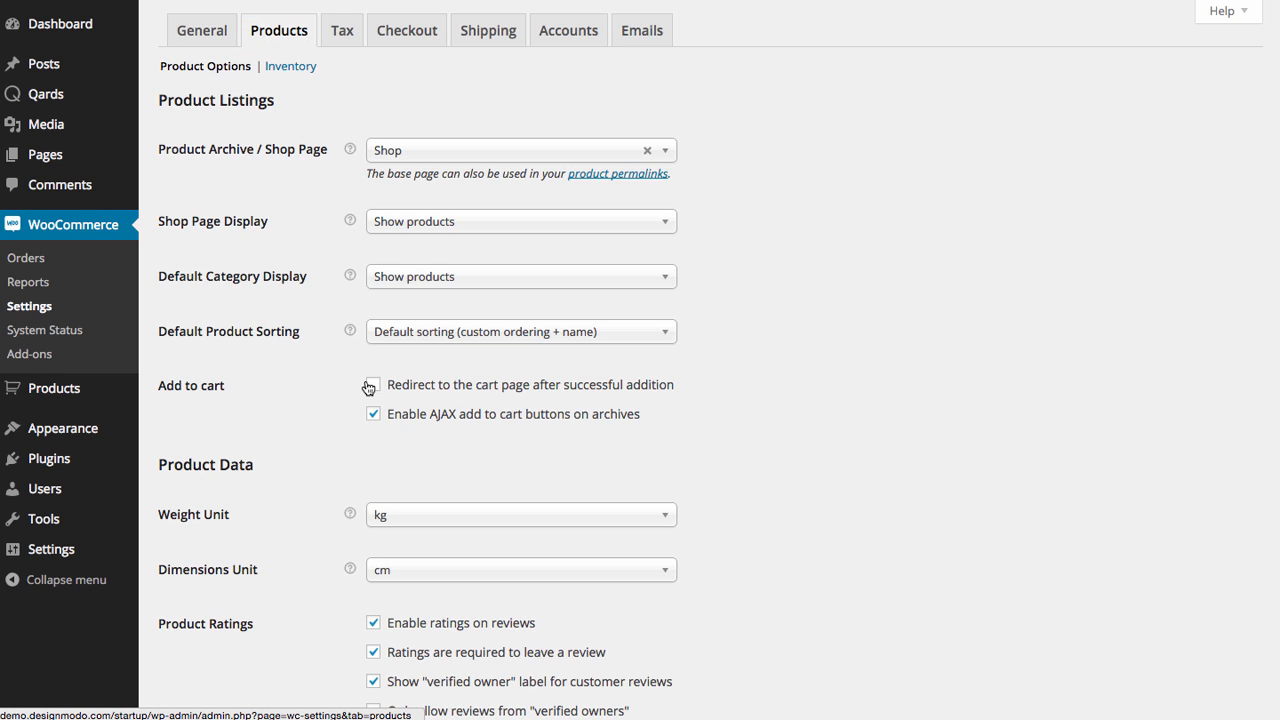
left_click(373, 384)
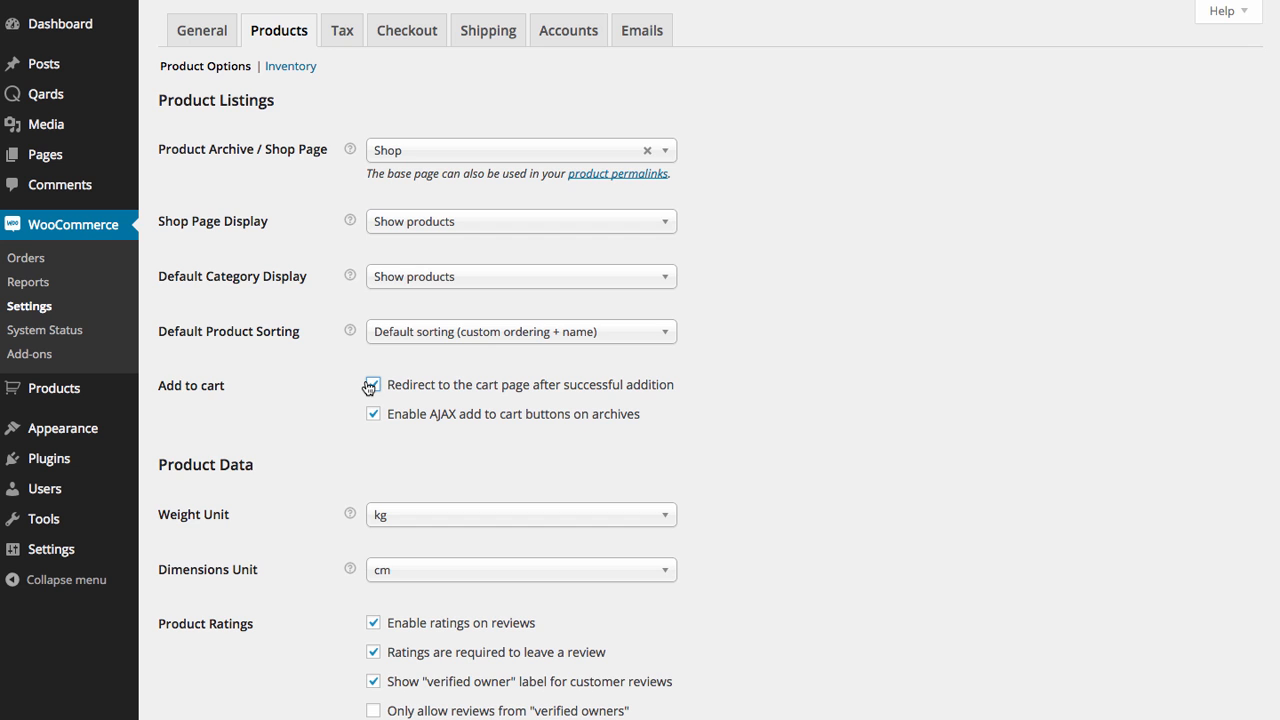
scroll("down", 3)
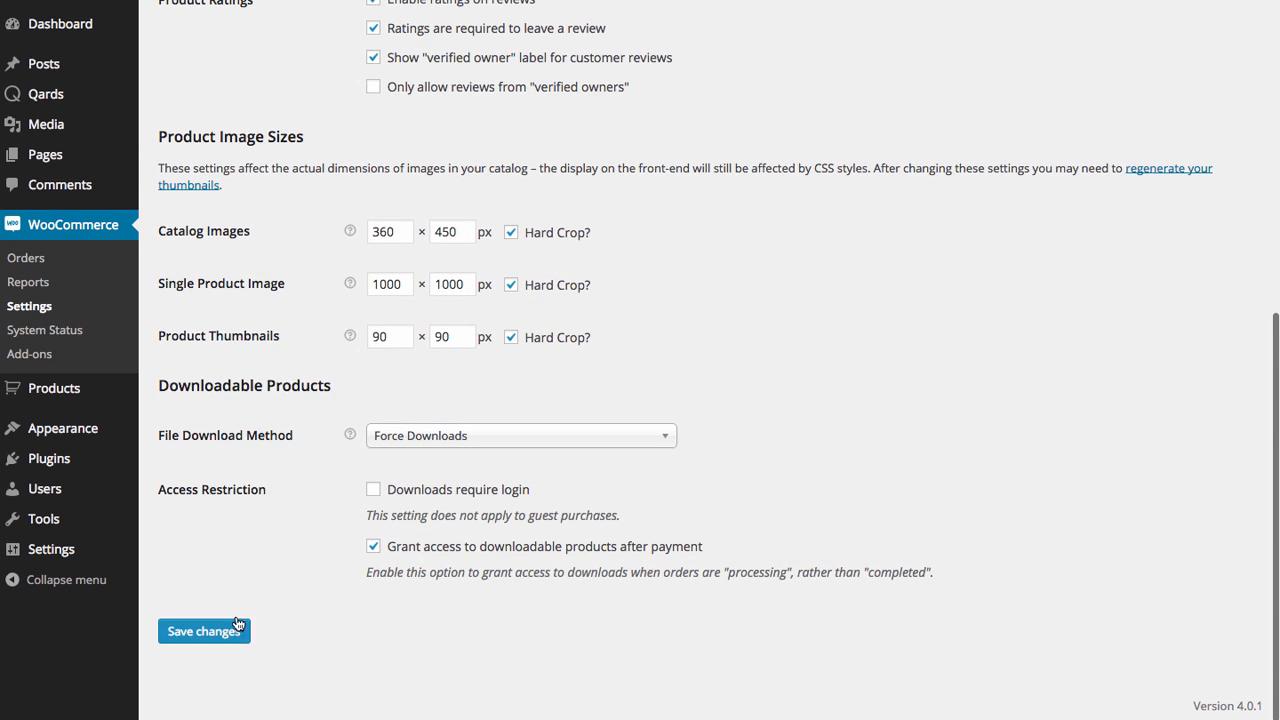
left_click(204, 631)
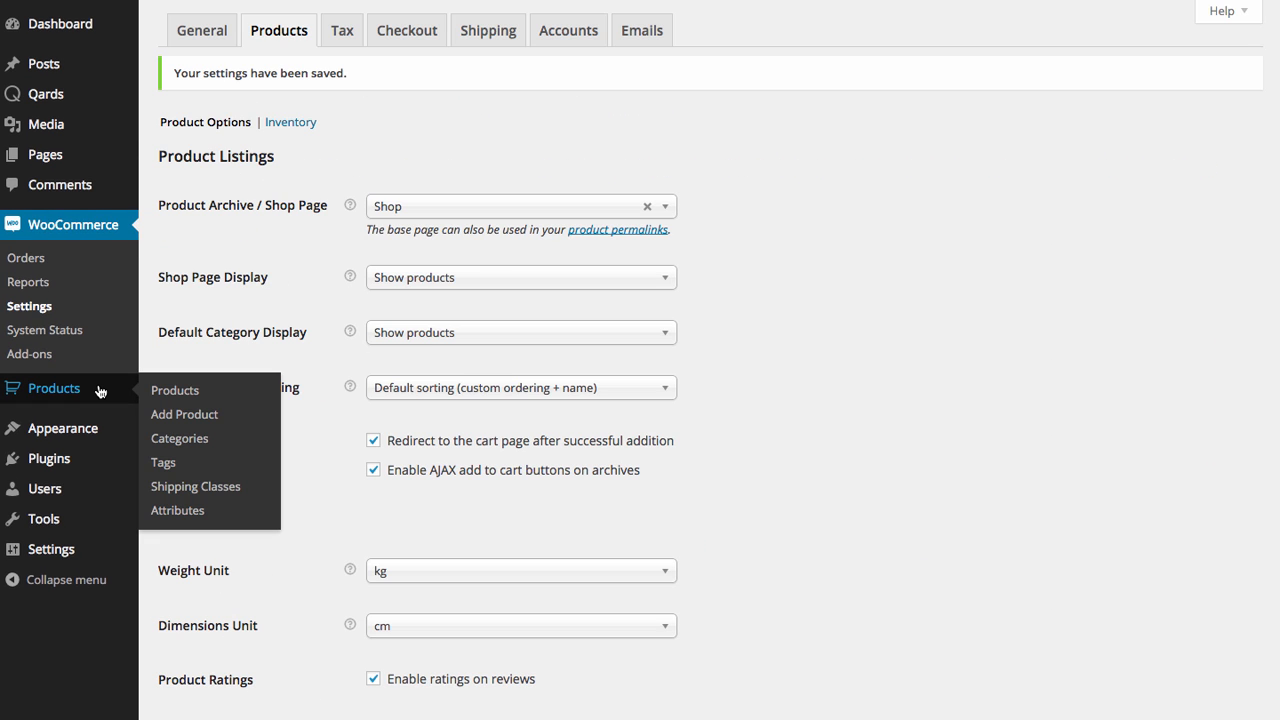
Look up Pablo – Book's product ID (245), then go to the Qards pages list.
left_click(174, 390)
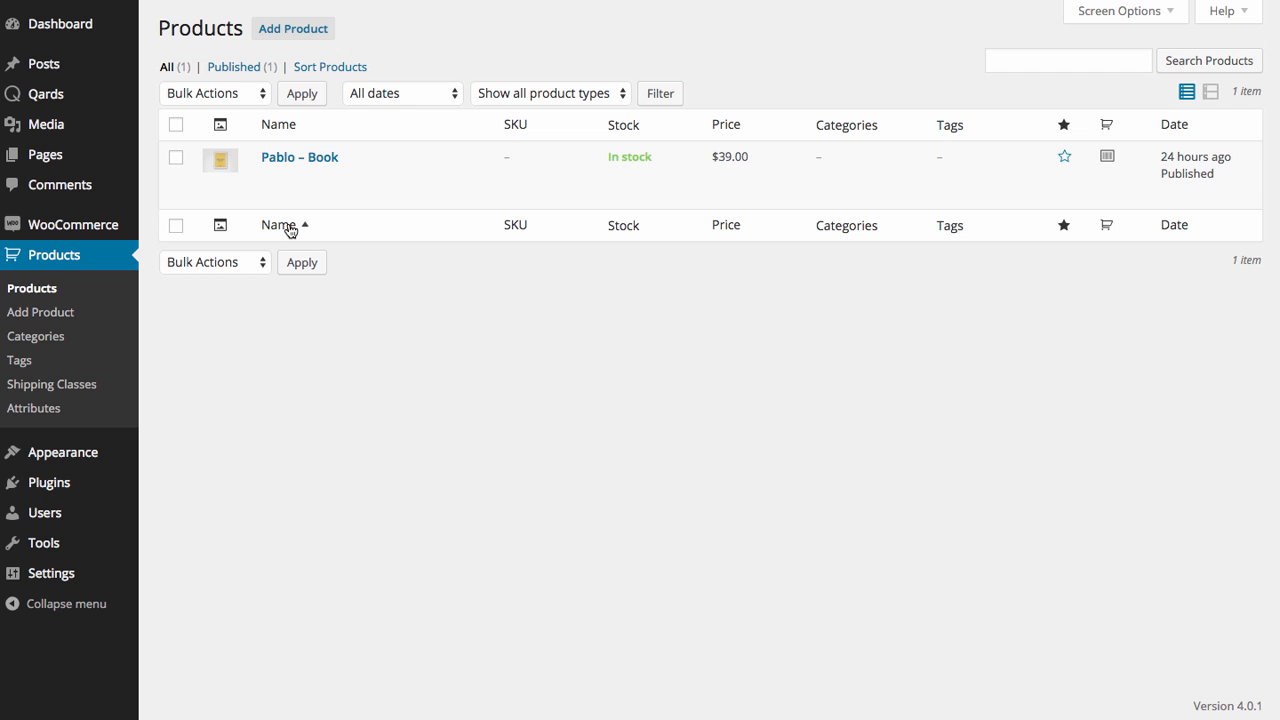
mouse_move(299, 156)
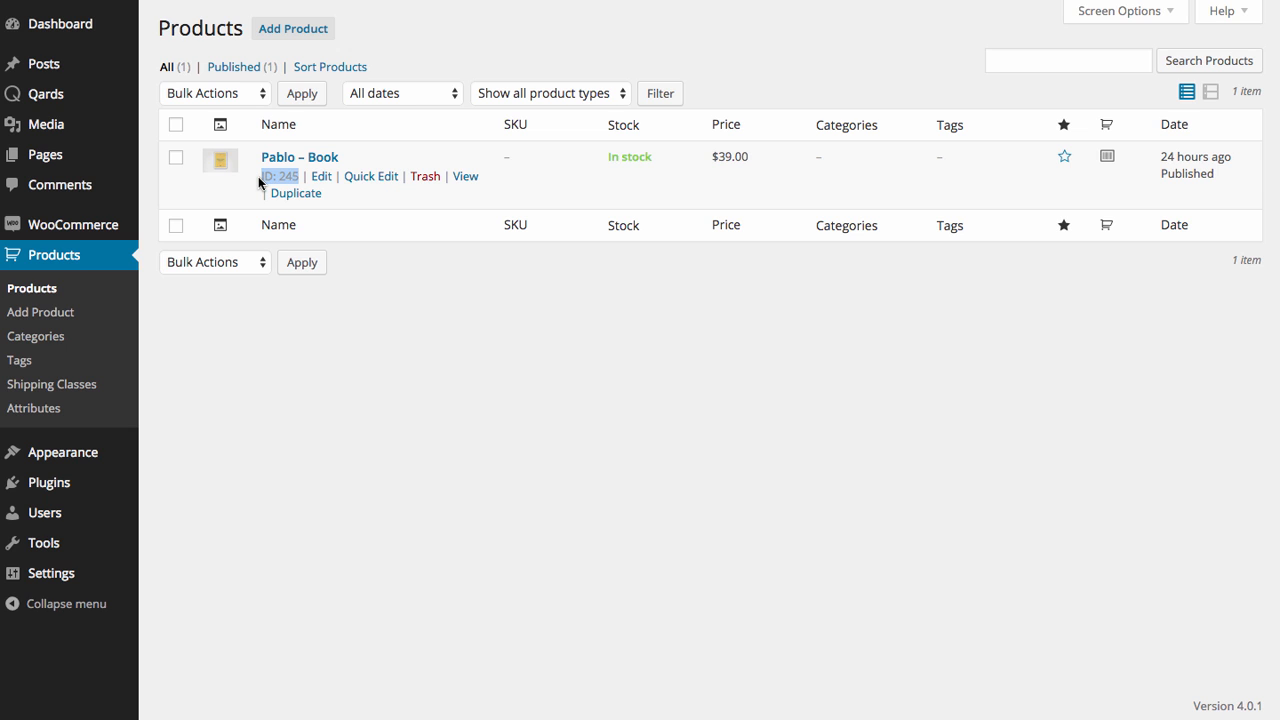
left_click(46, 93)
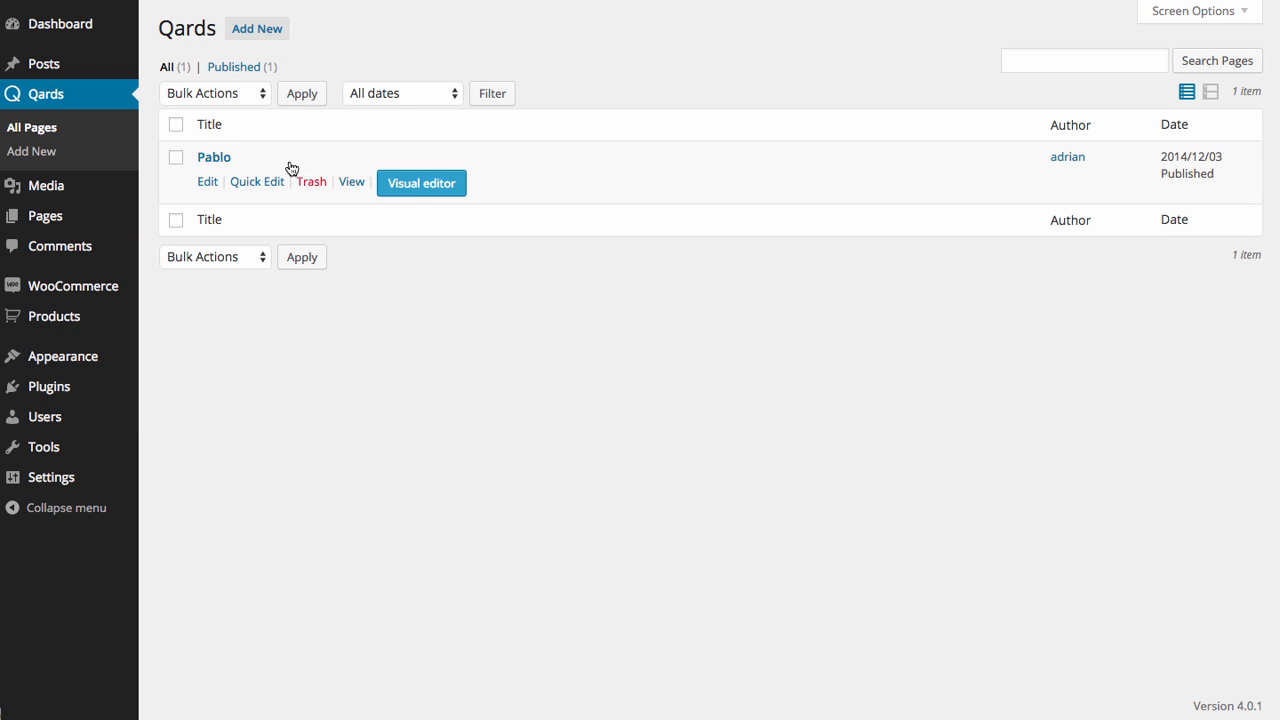
In the Pablo visual editor, add a block titled 'Purchase Pablo' with an 'Add to Cart' button.
left_click(421, 183)
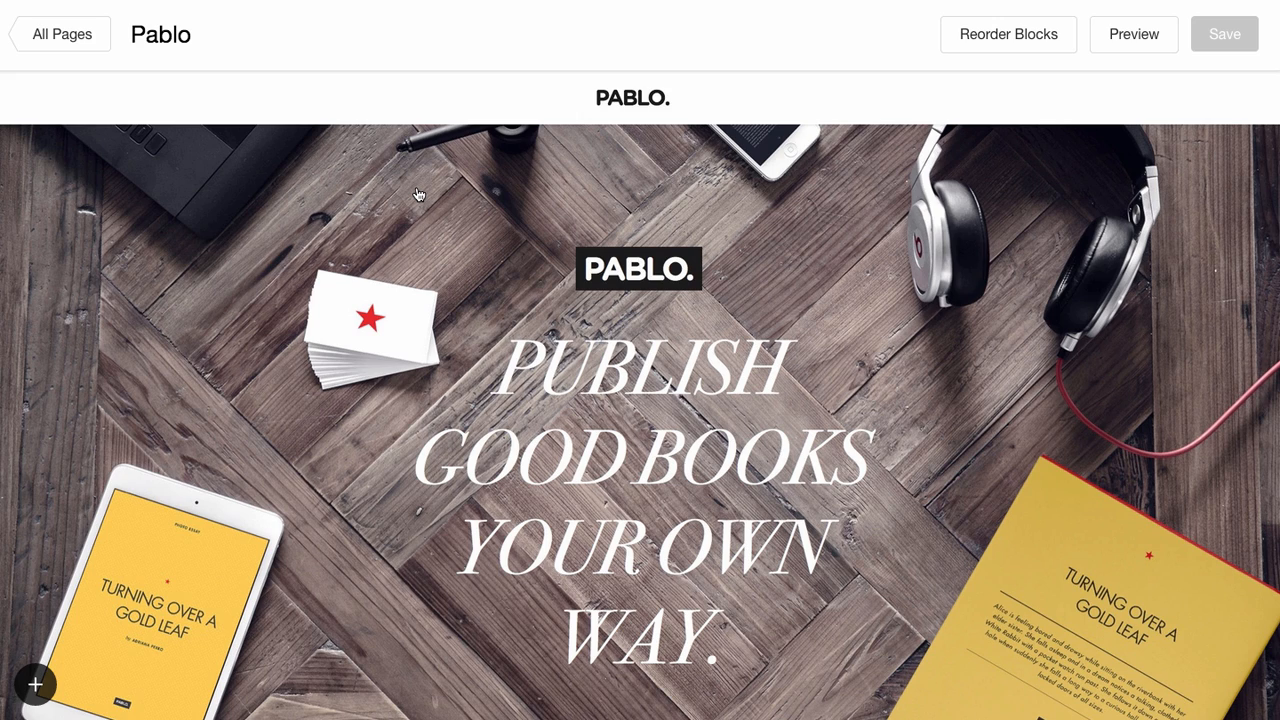
scroll("down", 3)
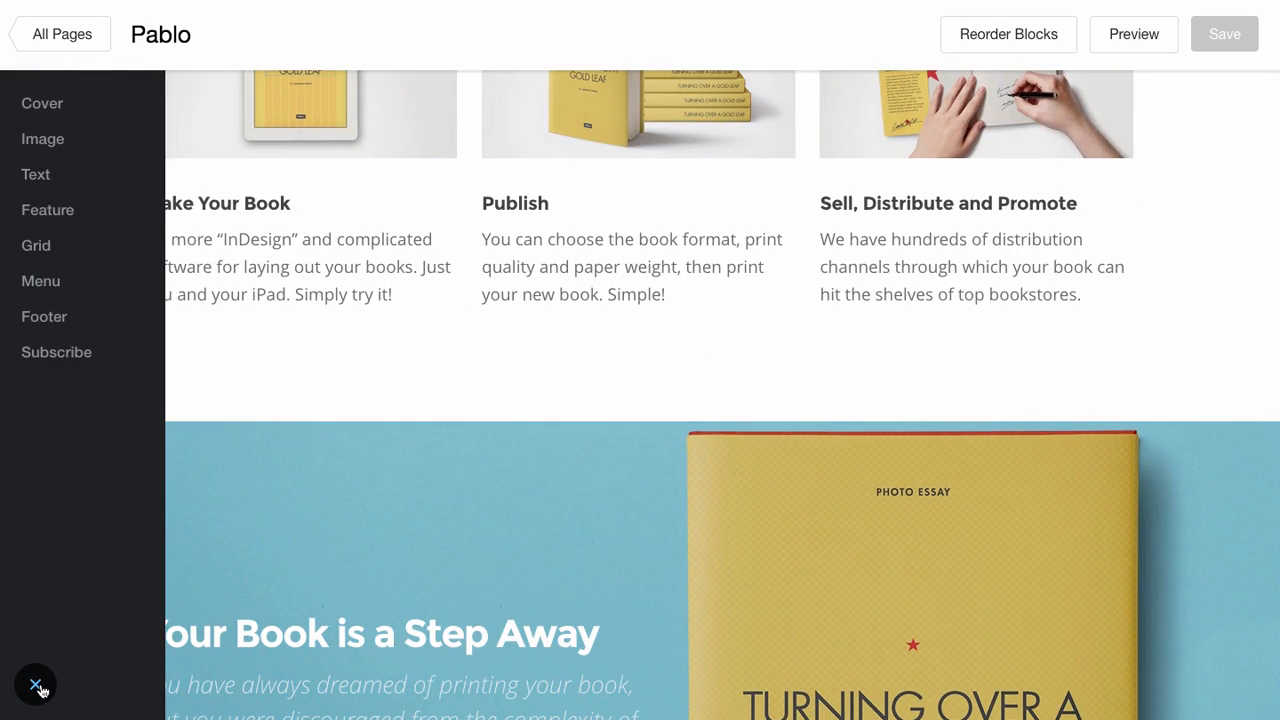
left_click(35, 174)
type("Purchas")
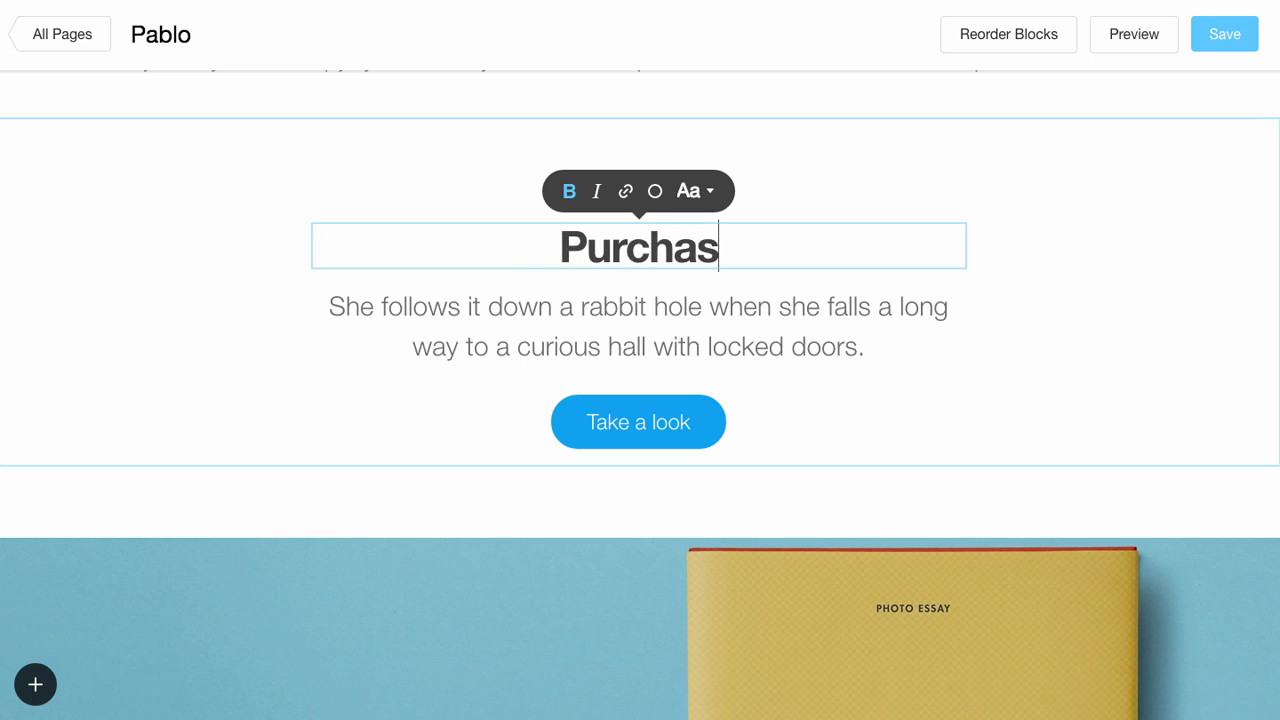
left_click(688, 191)
type("e Pablo")
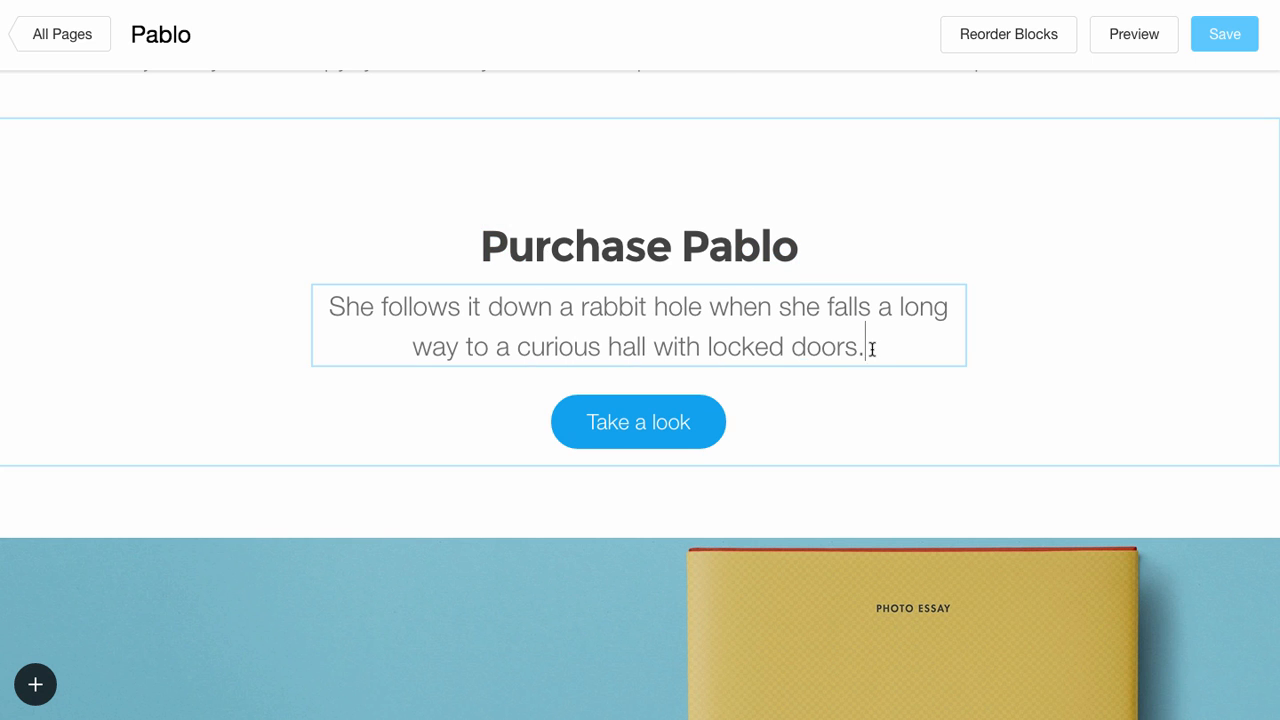
left_click(692, 261)
type("Add to Cart")
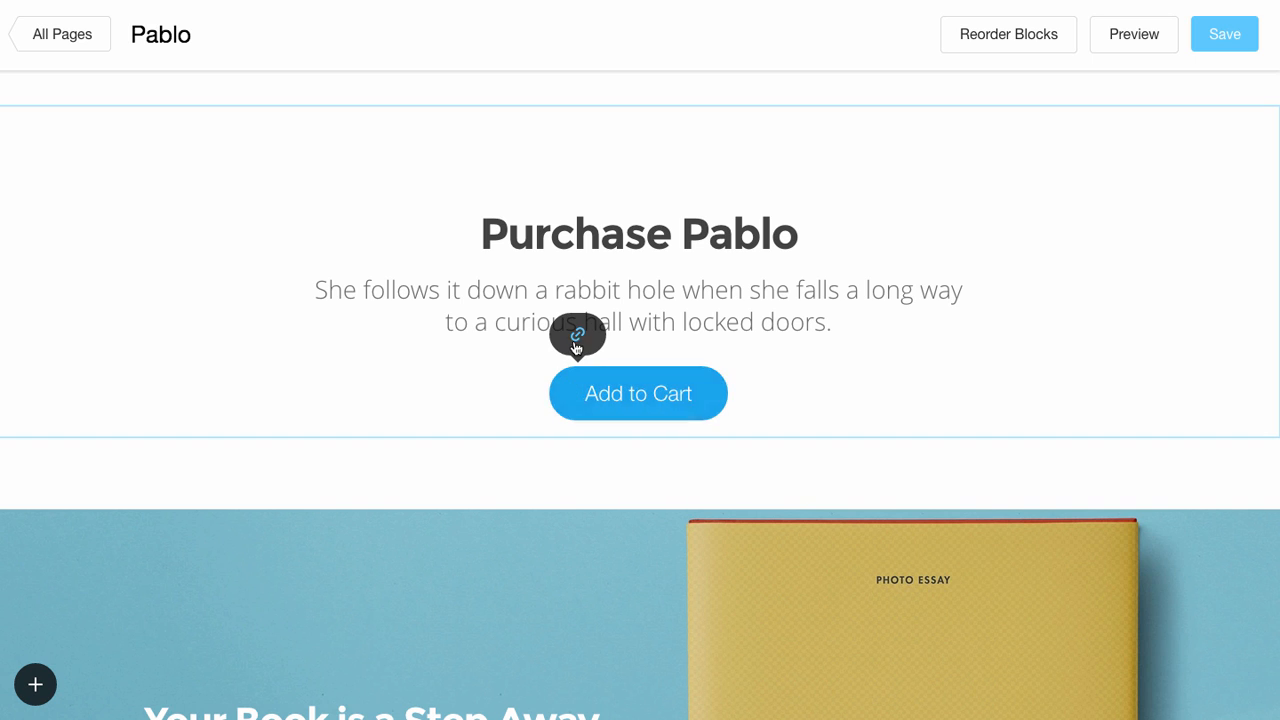
Link the Add to Cart button to the ?add-to-cart=245 URL copied from TextEdit.
left_click(577, 335)
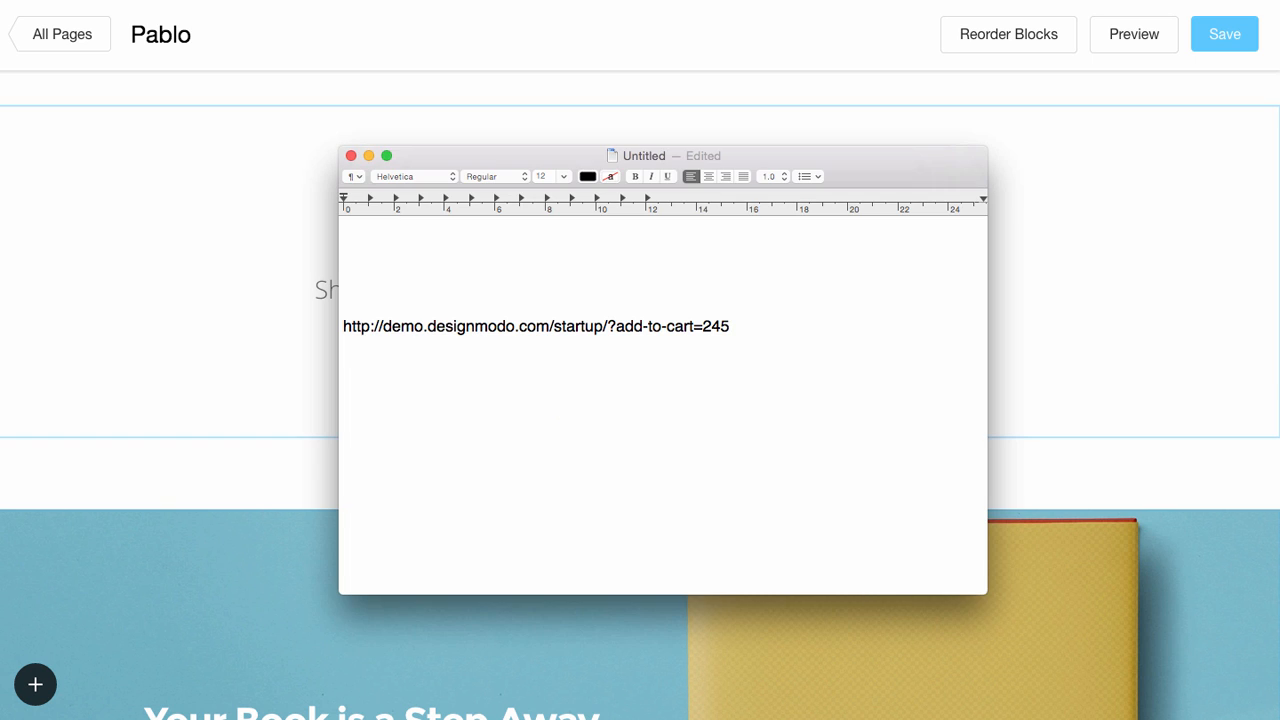
double_click(720, 326)
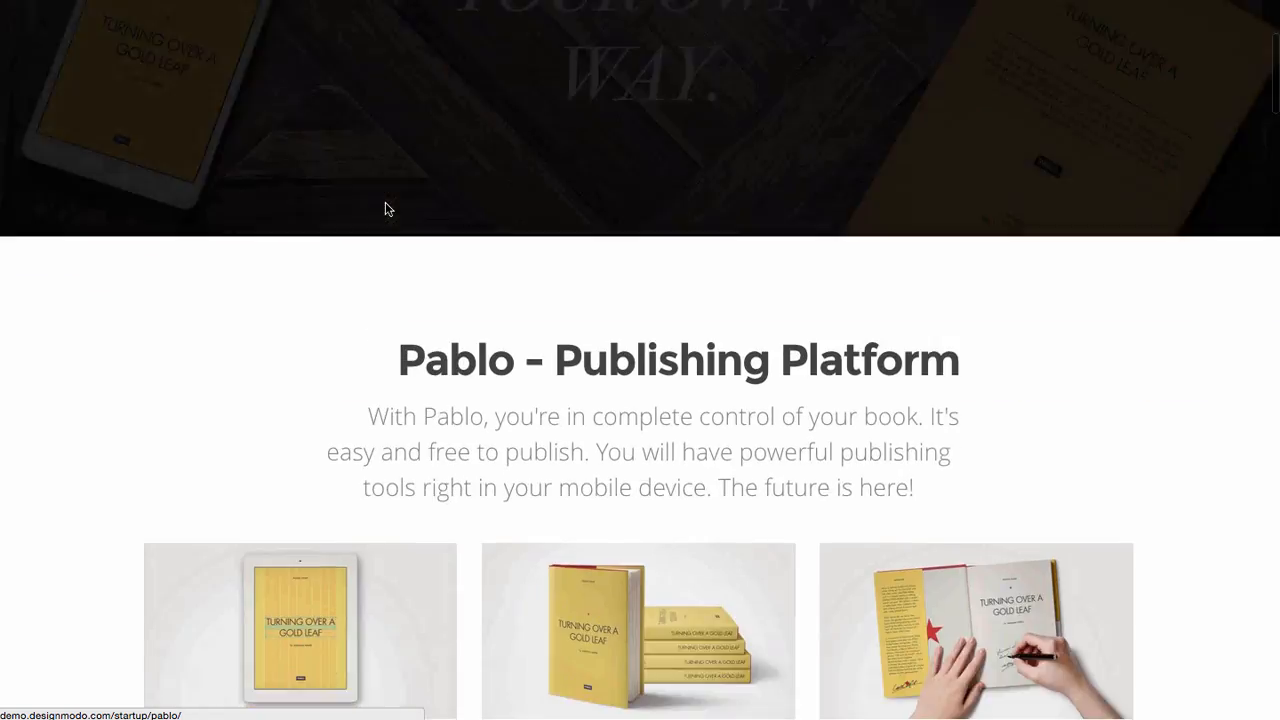
Add Pablo – Book to the cart from Purchase Pablo and dismiss the 'Cart updated' notice.
scroll("down", 3)
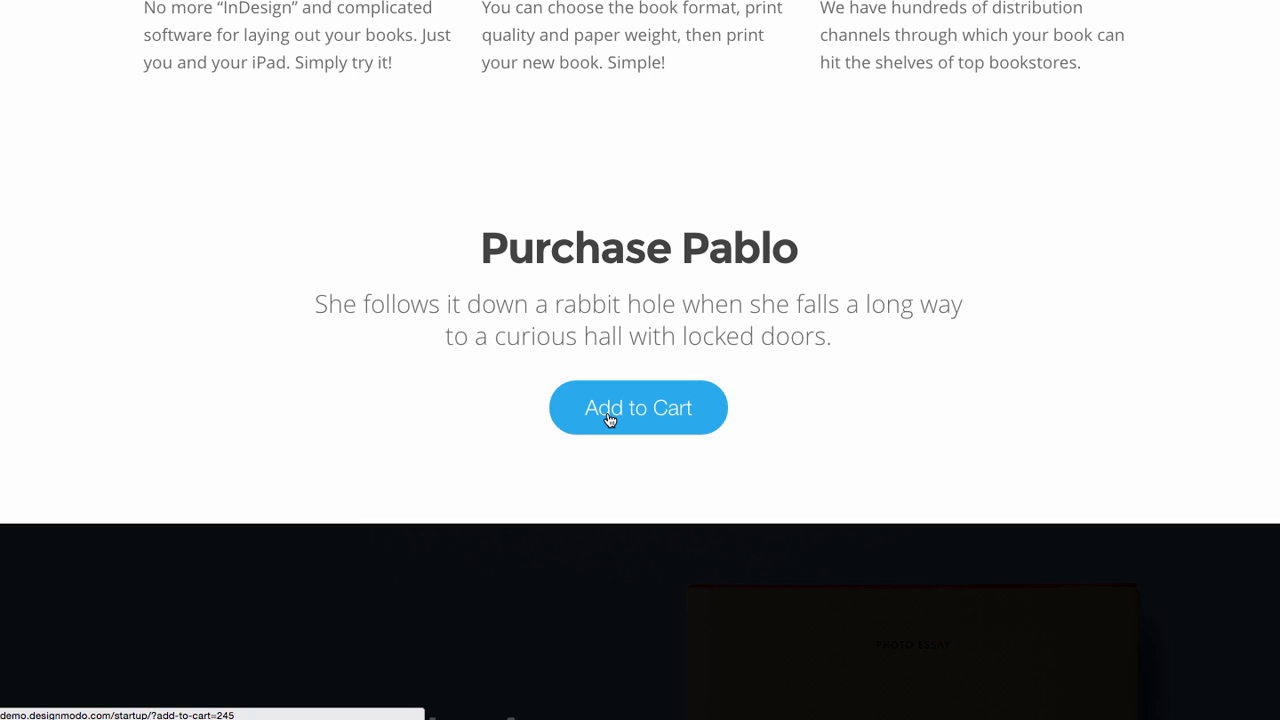
left_click(638, 407)
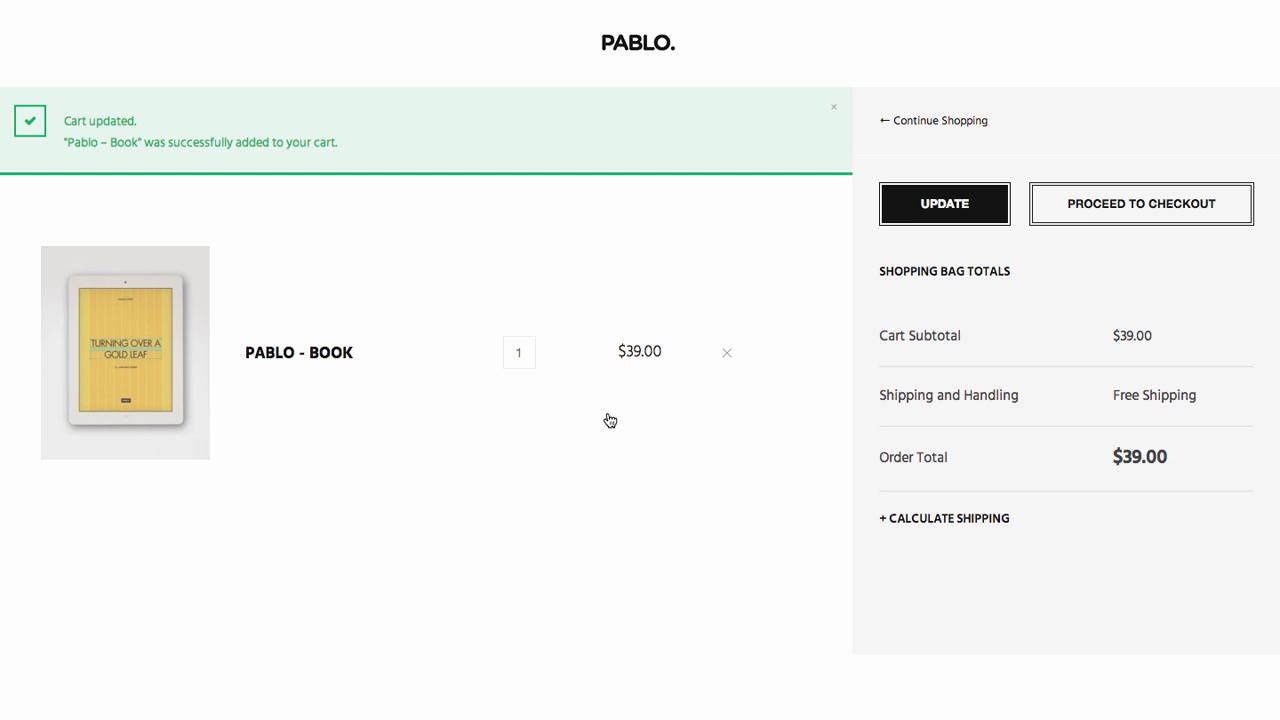
mouse_move(451, 270)
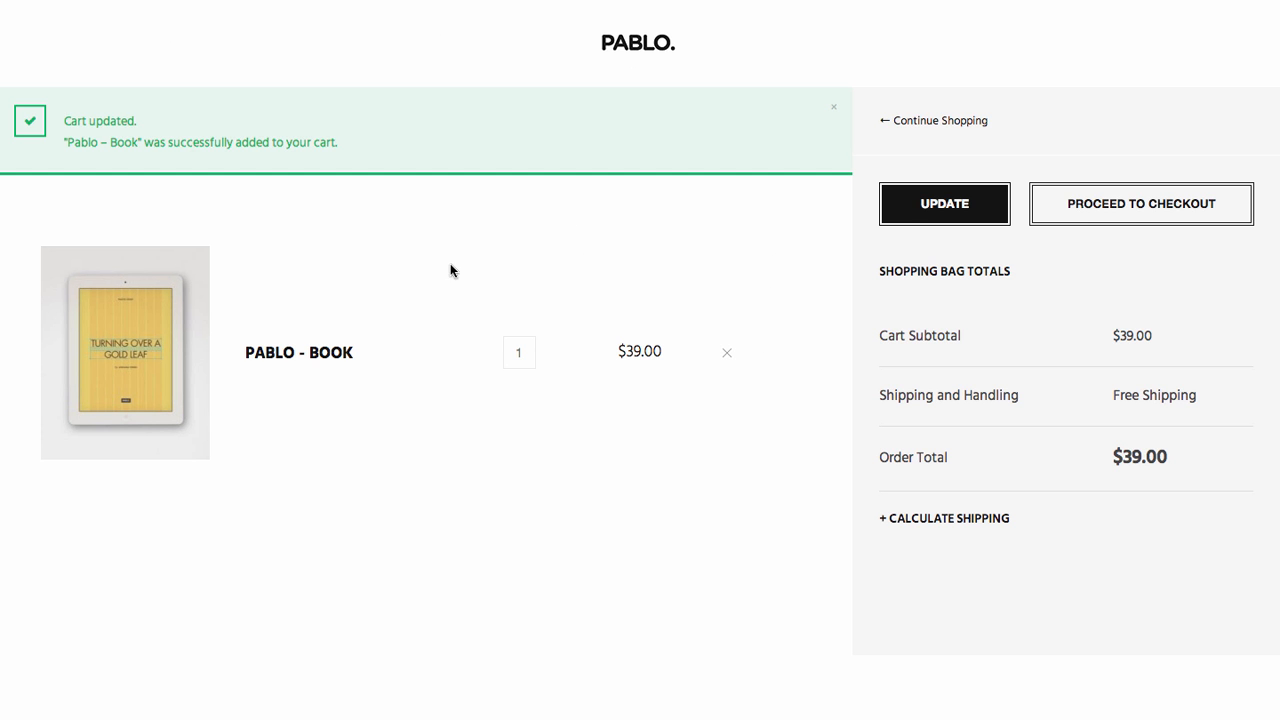
mouse_move(640, 500)
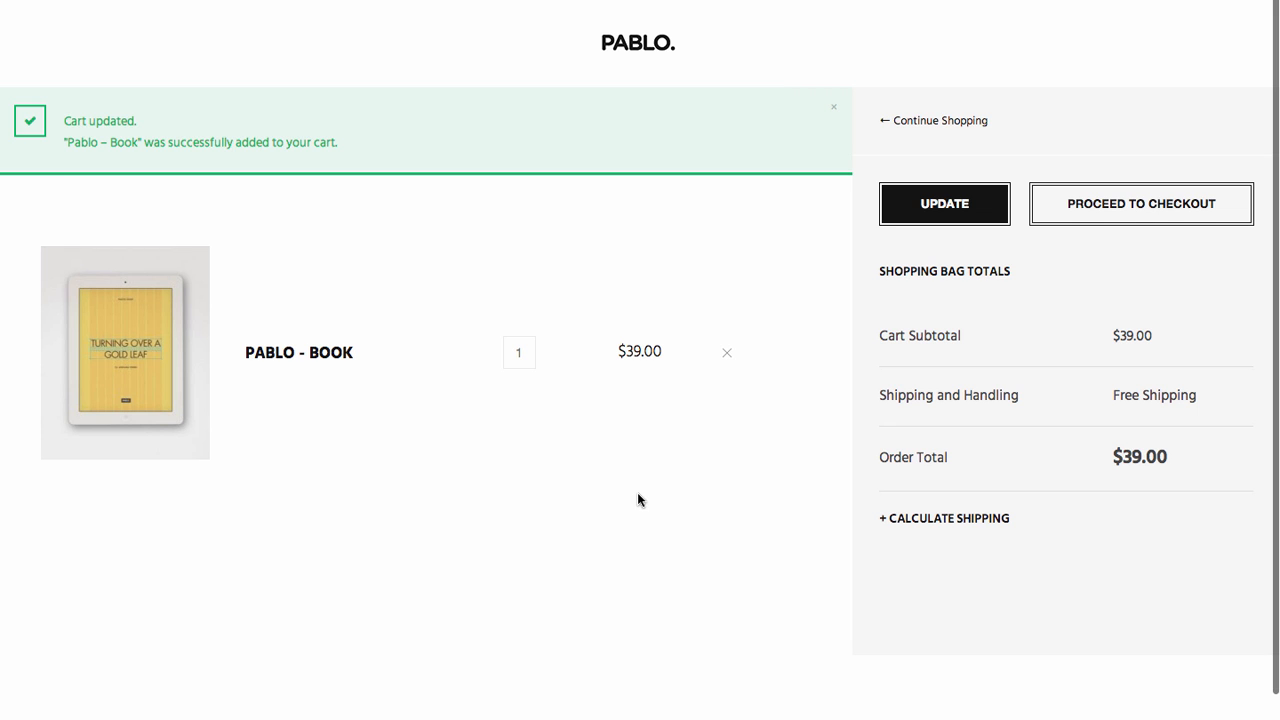
left_click(833, 107)
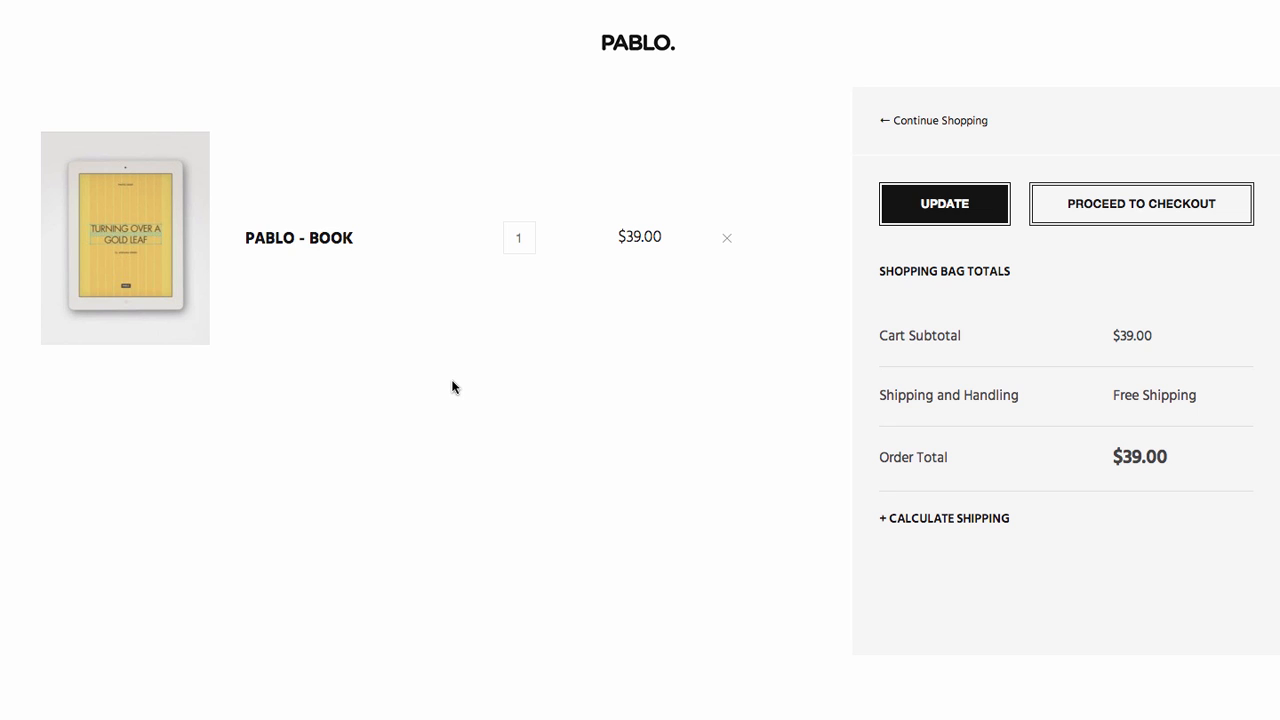
mouse_move(1030, 245)
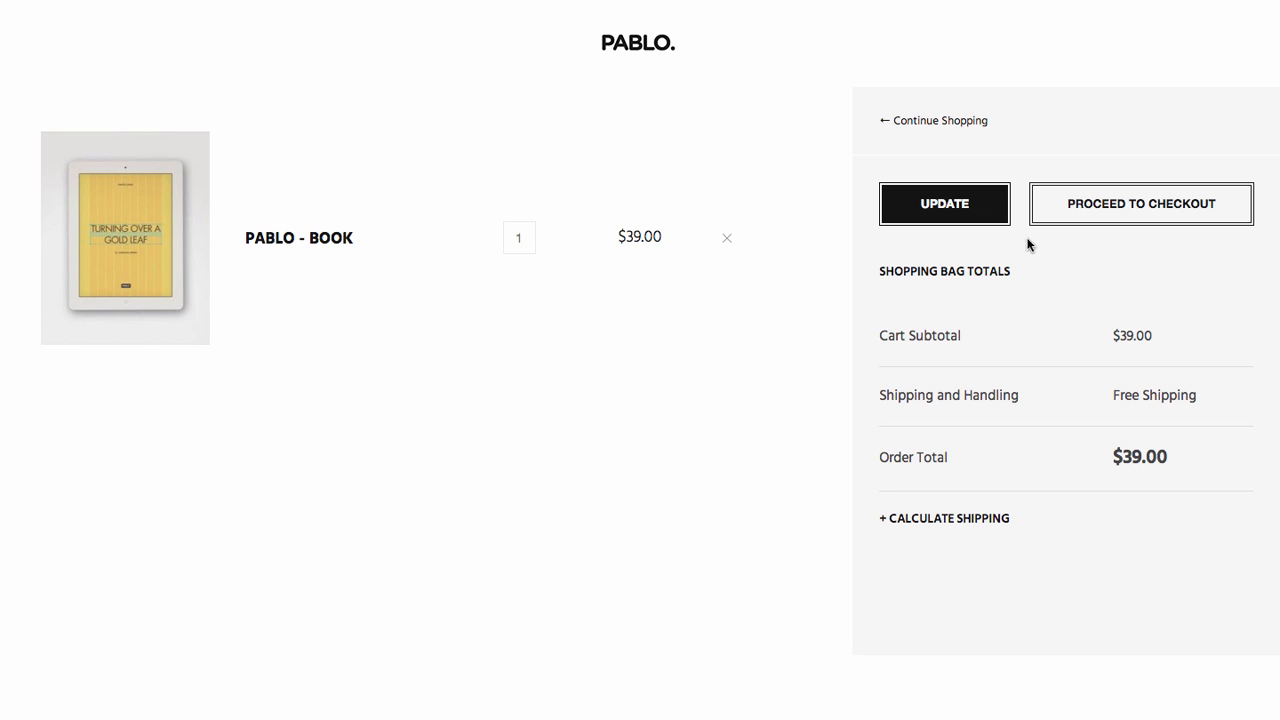
Proceed to checkout and scroll through the billing address fields.
left_click(1140, 203)
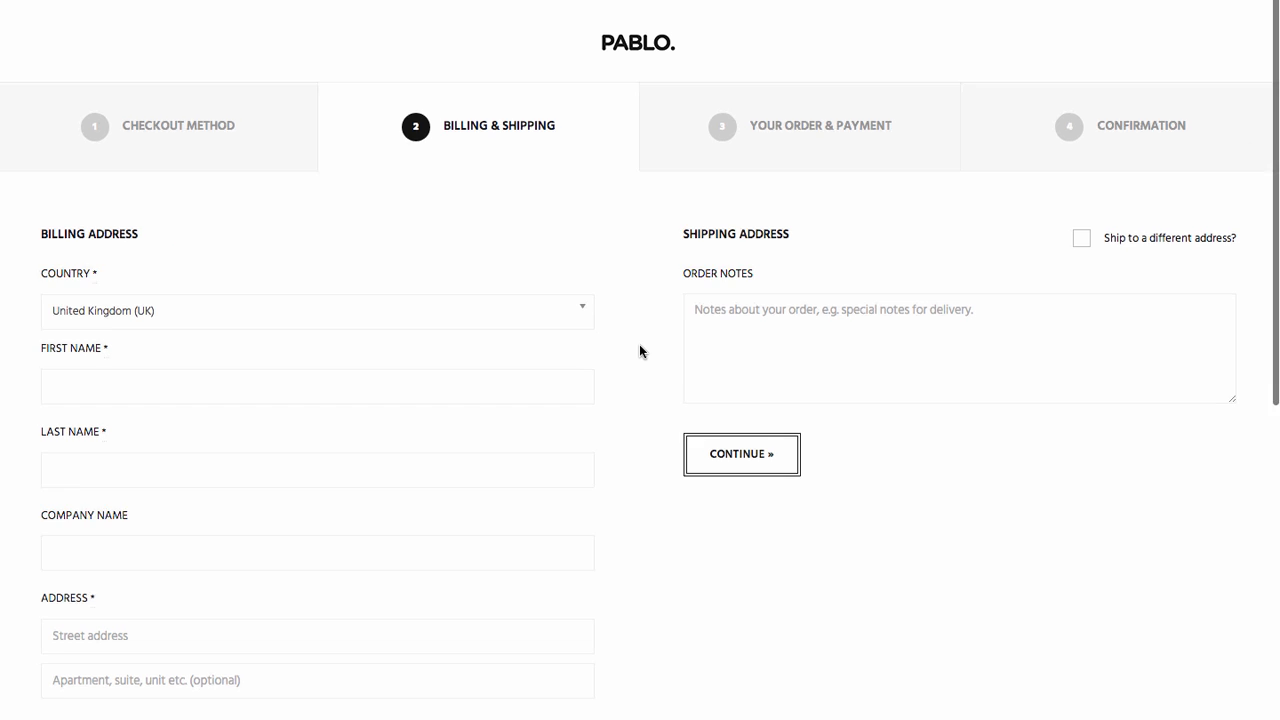
scroll("down", 3)
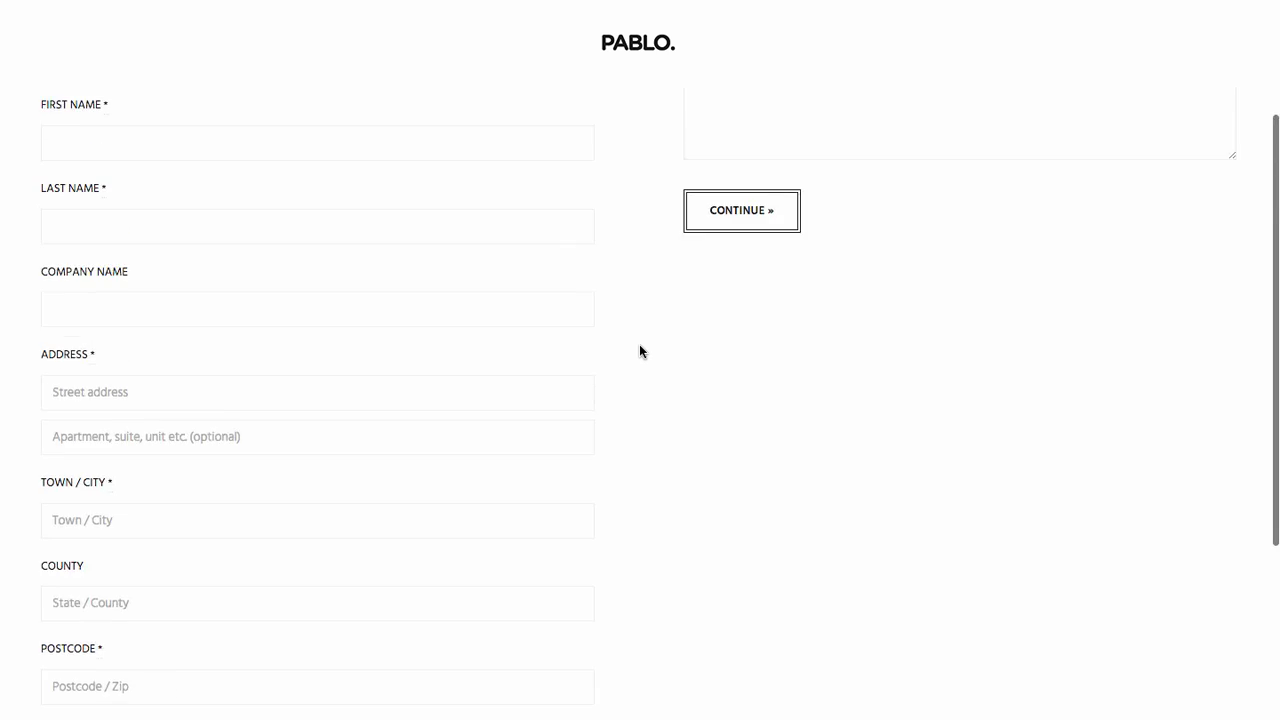